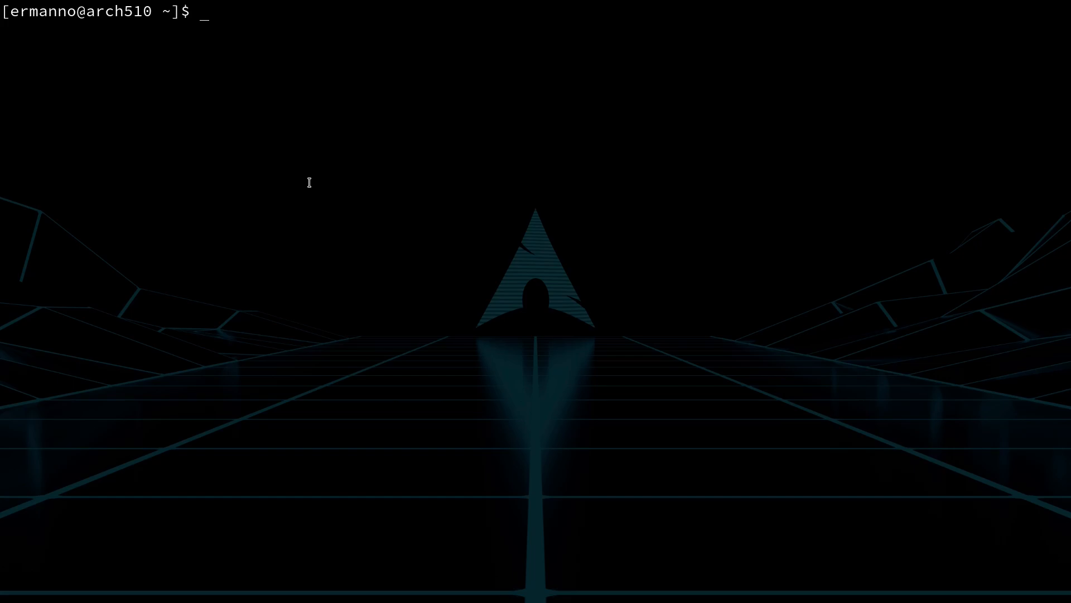
- Enter 'top' at the bash prompt without running it
{"action": "type", "text": "top"}
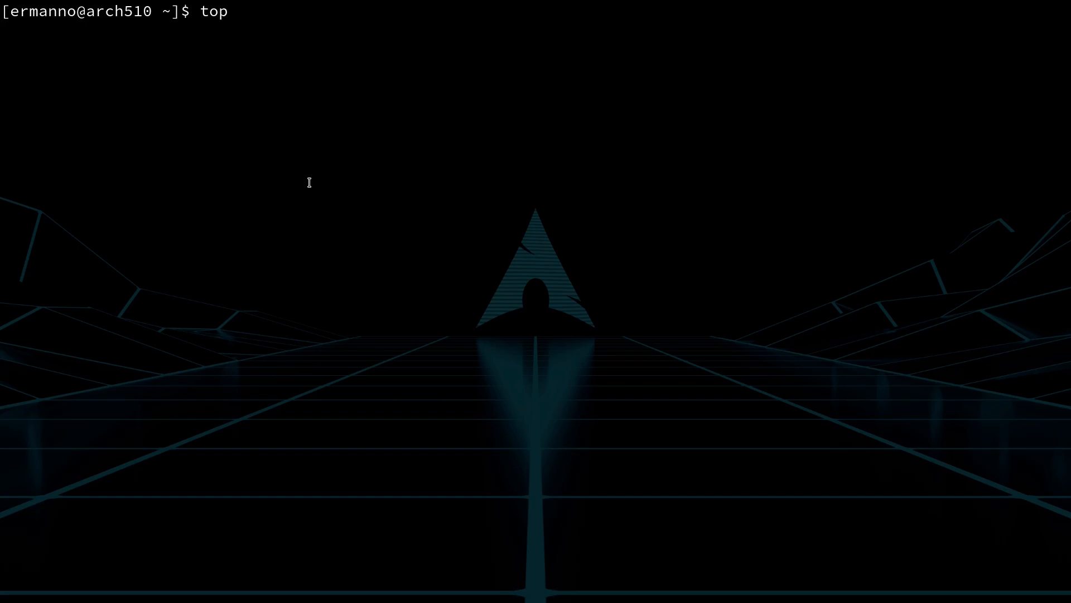
- Run top to show the live process table with the system summary
{"action": "key", "text": "Return"}
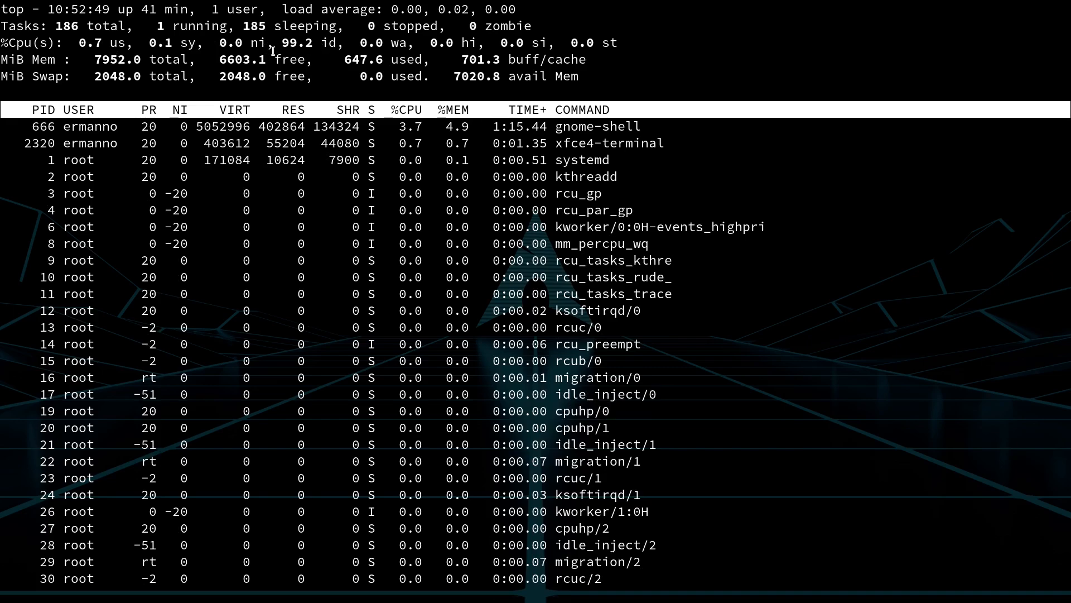
- Show each of the four CPU cores on its own summary line
{"action": "key", "text": "1"}
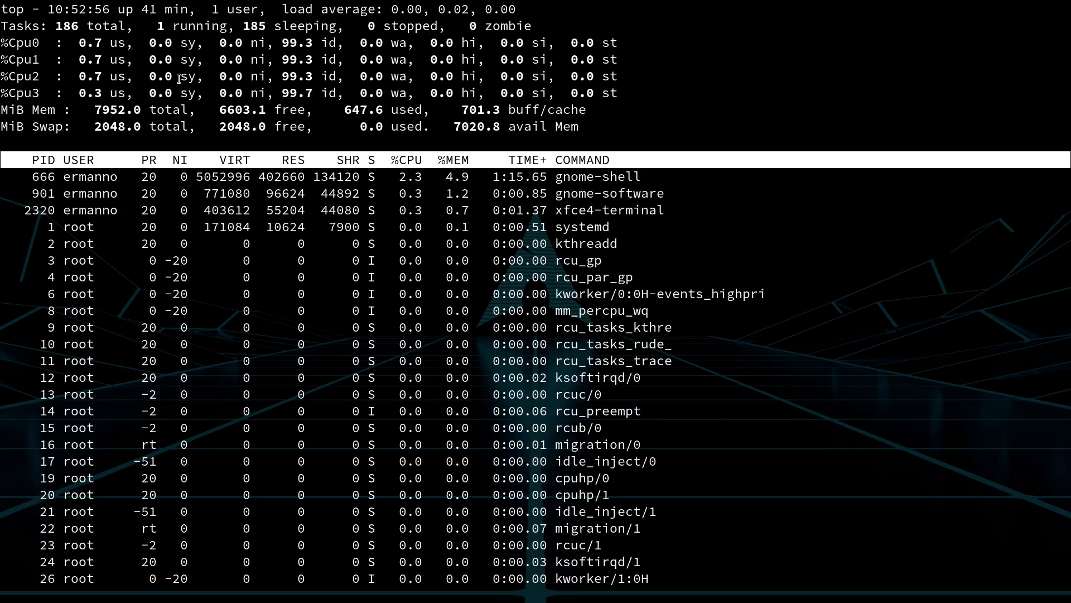
{"action": "mouse_move", "coordinate": [75, 58]}
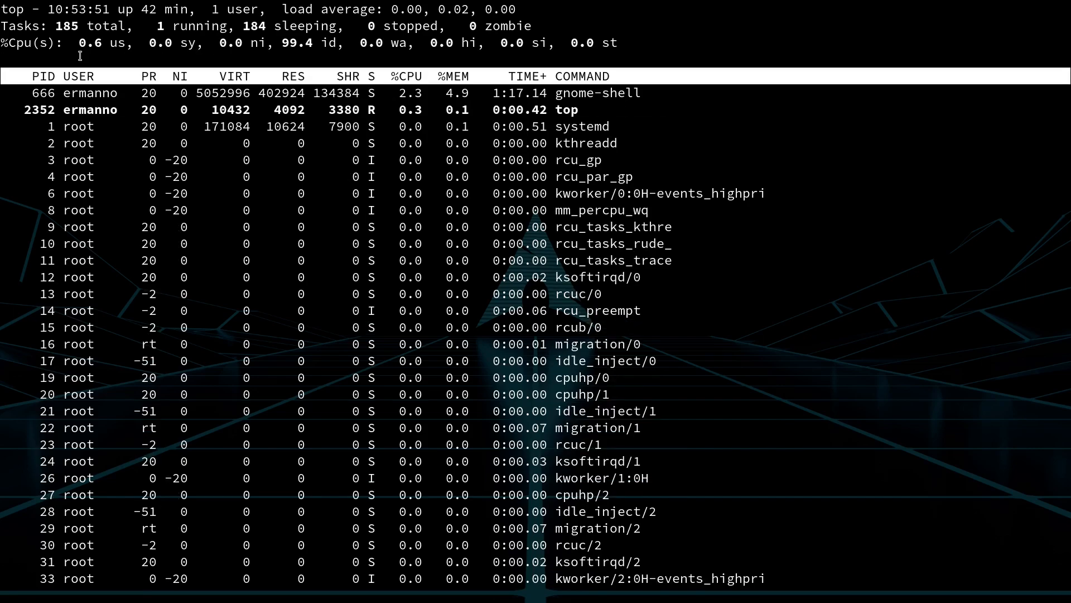
- Restore the memory and swap summary lines under one combined CPU line
{"action": "key", "text": "m"}
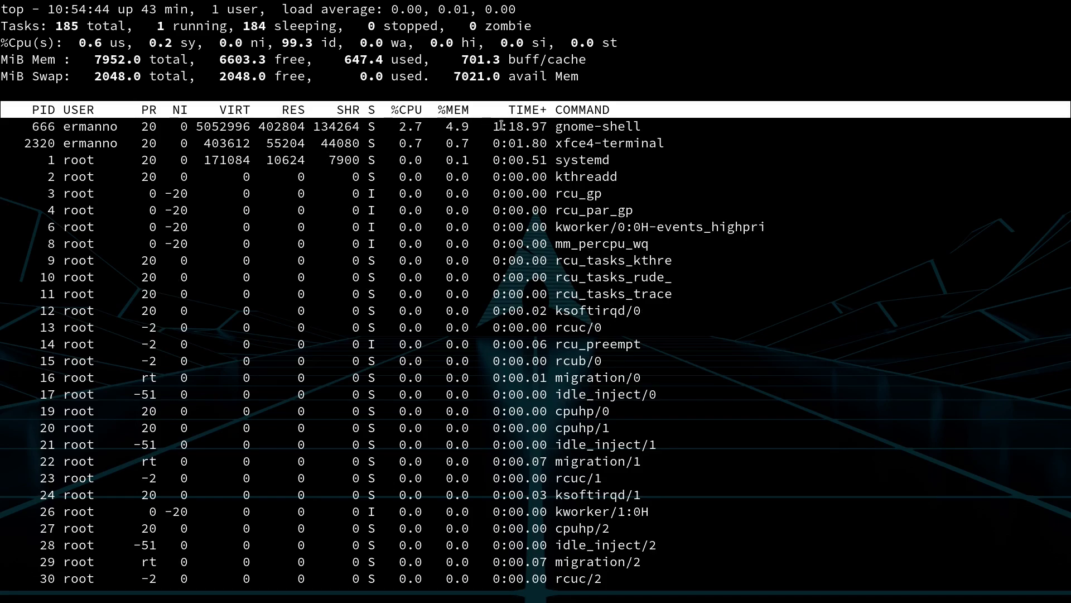
{"action": "mouse_move", "coordinate": [666, 113]}
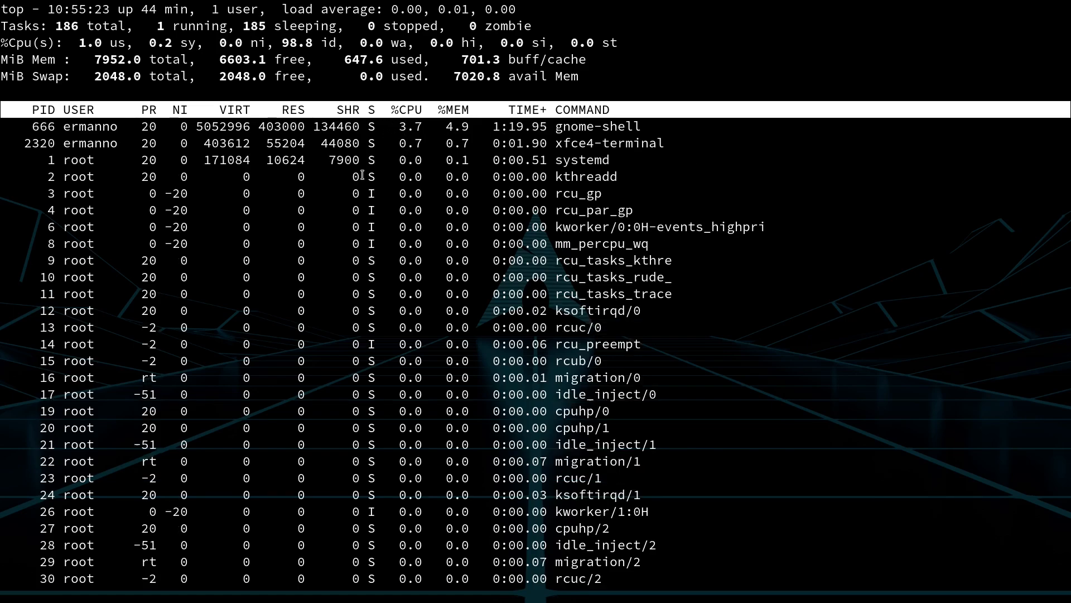
{"action": "mouse_move", "coordinate": [401, 176]}
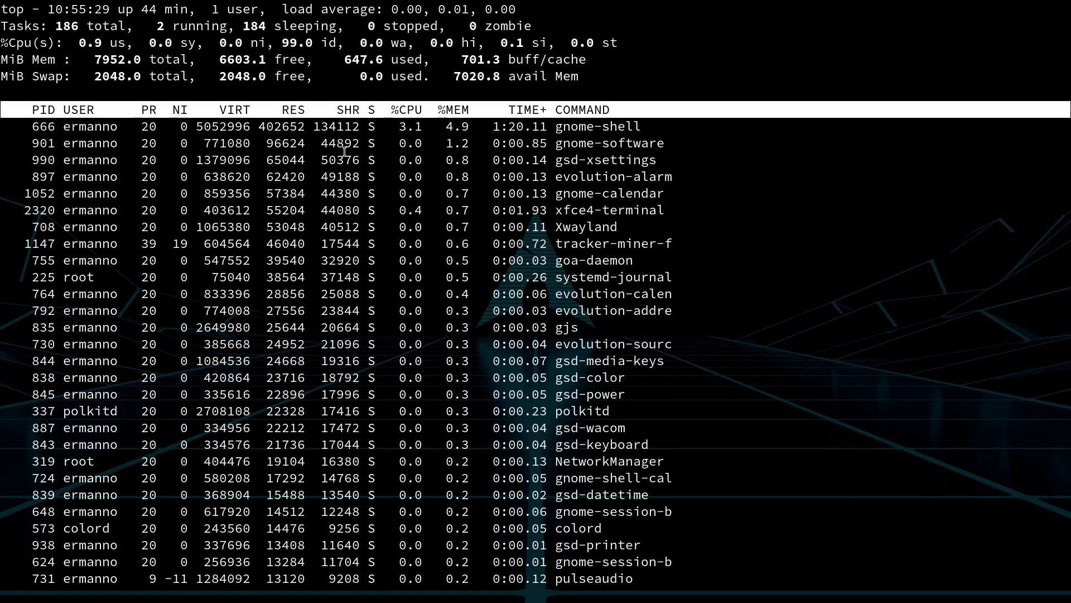
{"action": "mouse_move", "coordinate": [542, 128]}
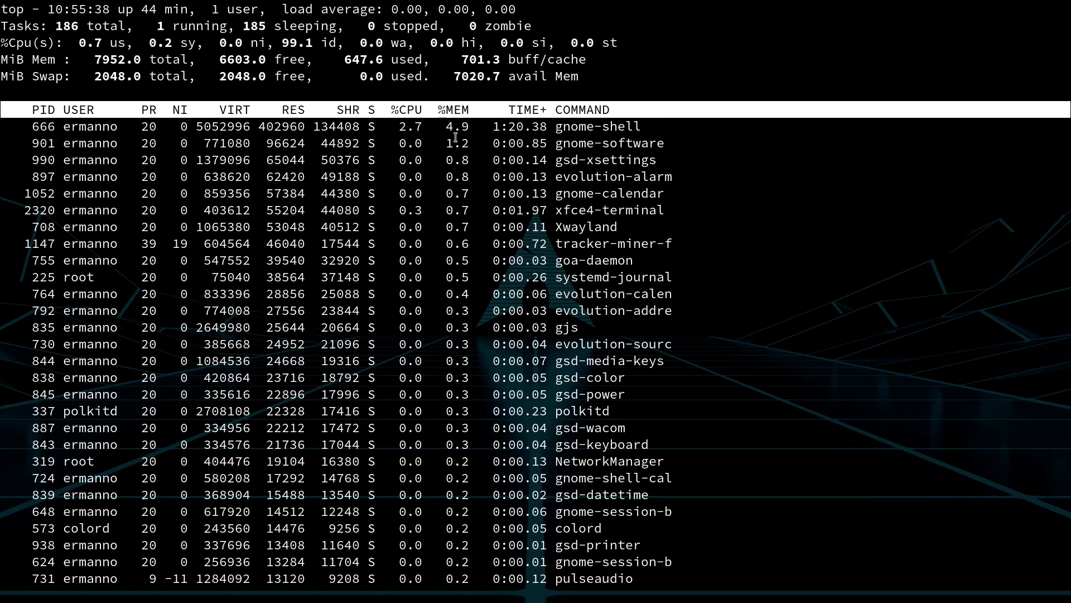
{"action": "mouse_move", "coordinate": [566, 173]}
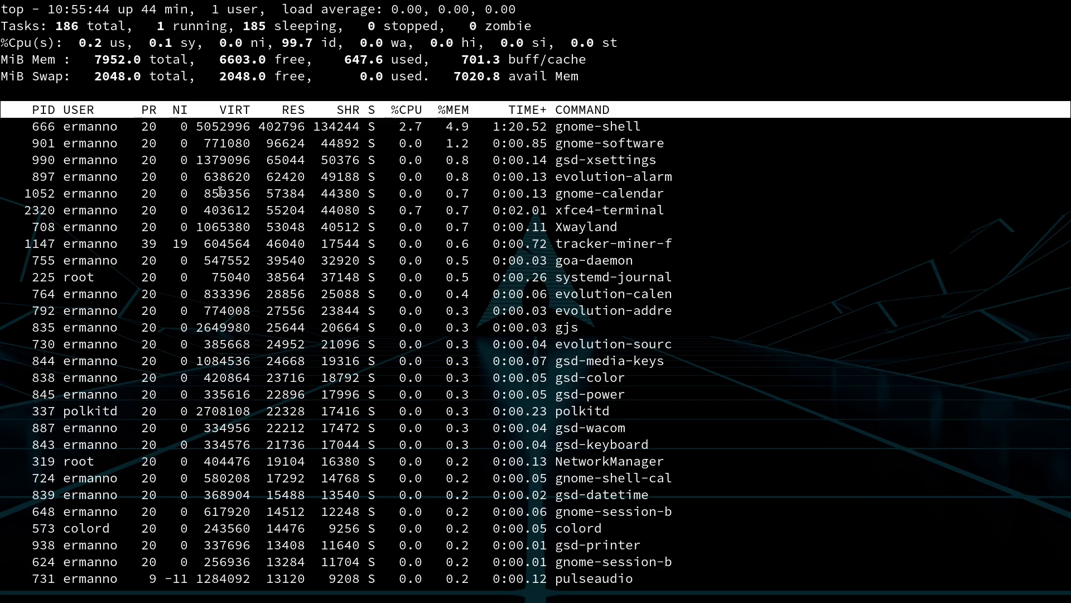
- Bring up the Fields Management screen listing all available columns
{"action": "key", "text": "f"}
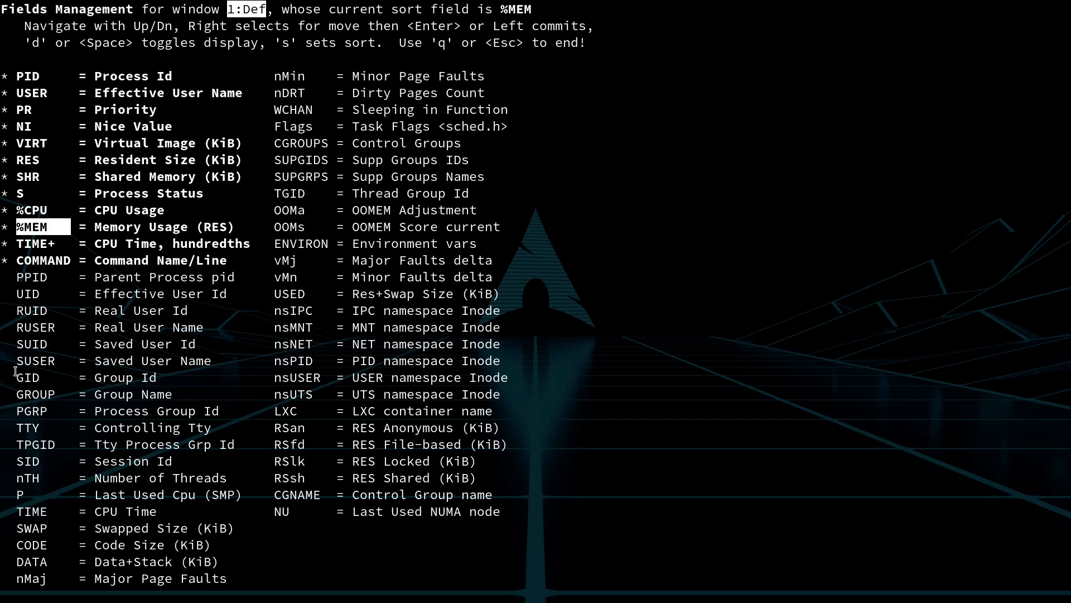
- Enable the RUSER (Real User Name) column in Fields Management
{"action": "key", "text": "Down"}
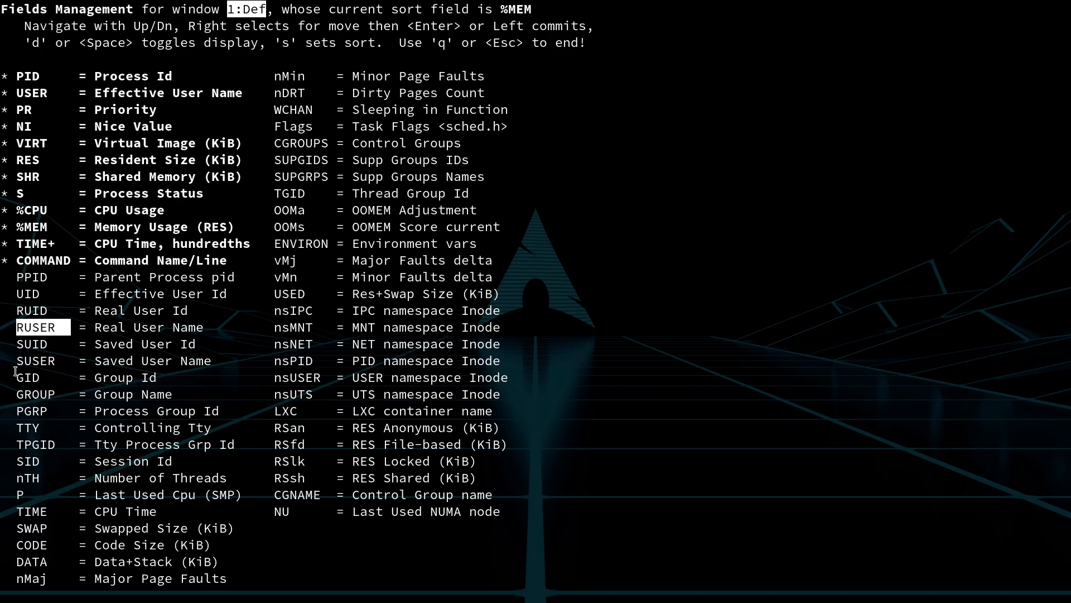
{"action": "key", "text": "space"}
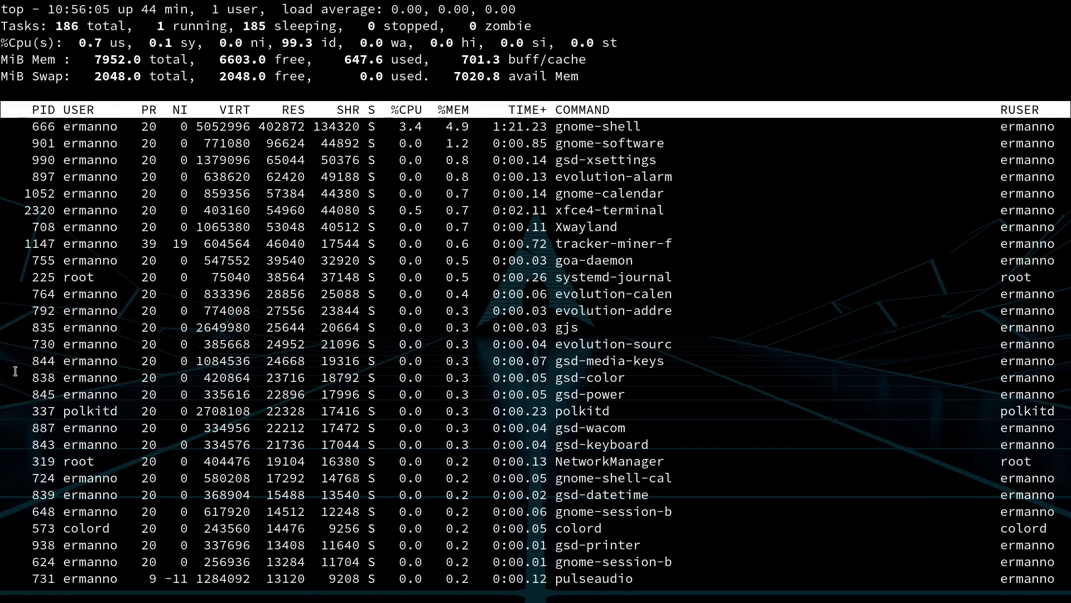
{"action": "mouse_move", "coordinate": [947, 267]}
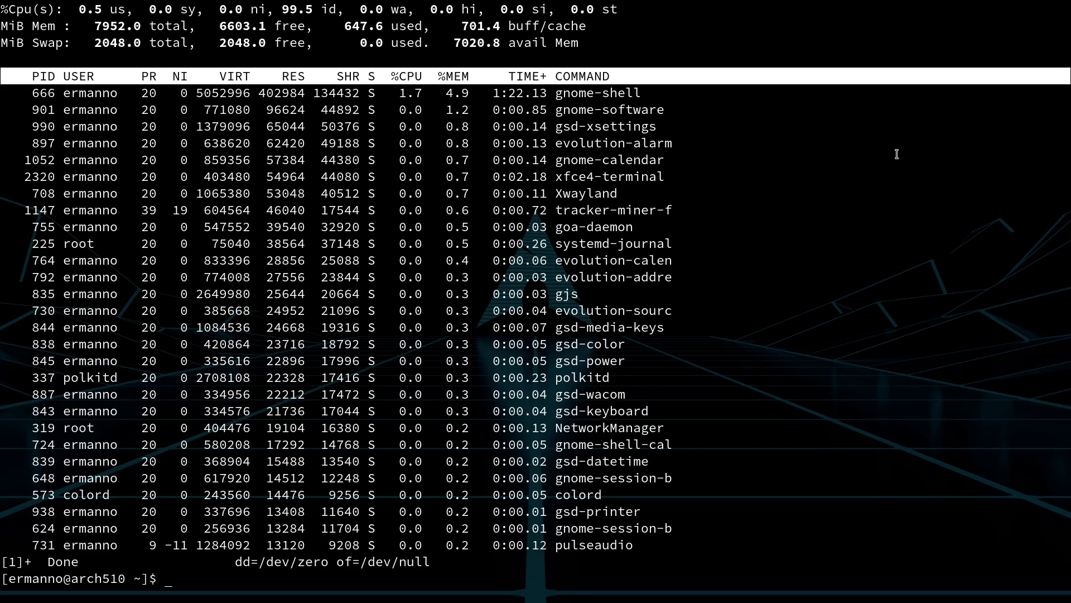
- Quit top, leaving only an empty shell prompt
{"action": "key", "text": "q"}
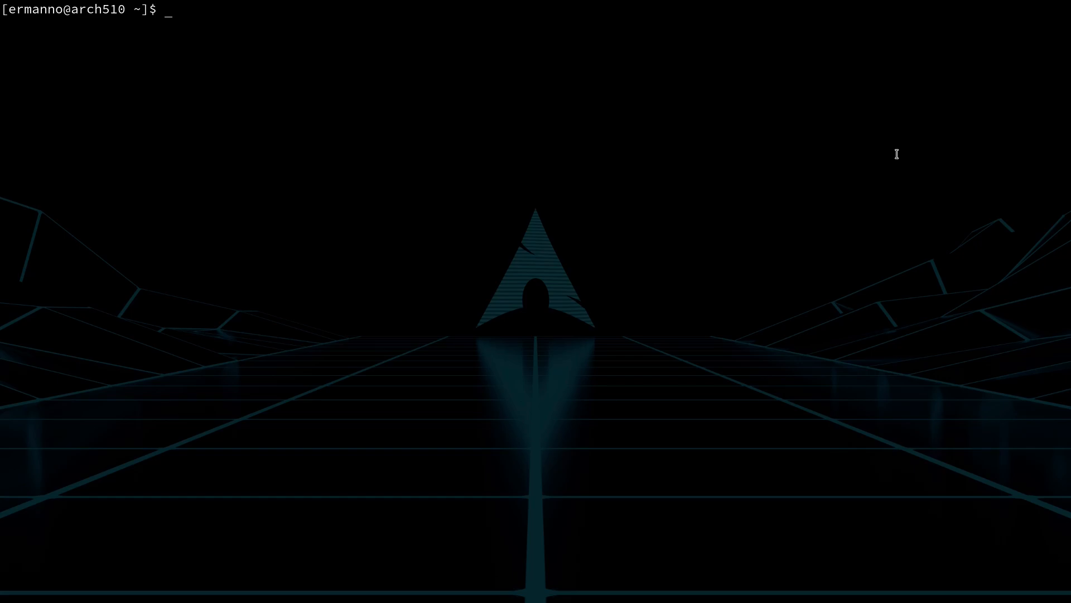
- Start 'dd if=/dev/zero &' as background job 2367 and enter 'top' at the prompt
{"action": "type", "text": "dd if="}
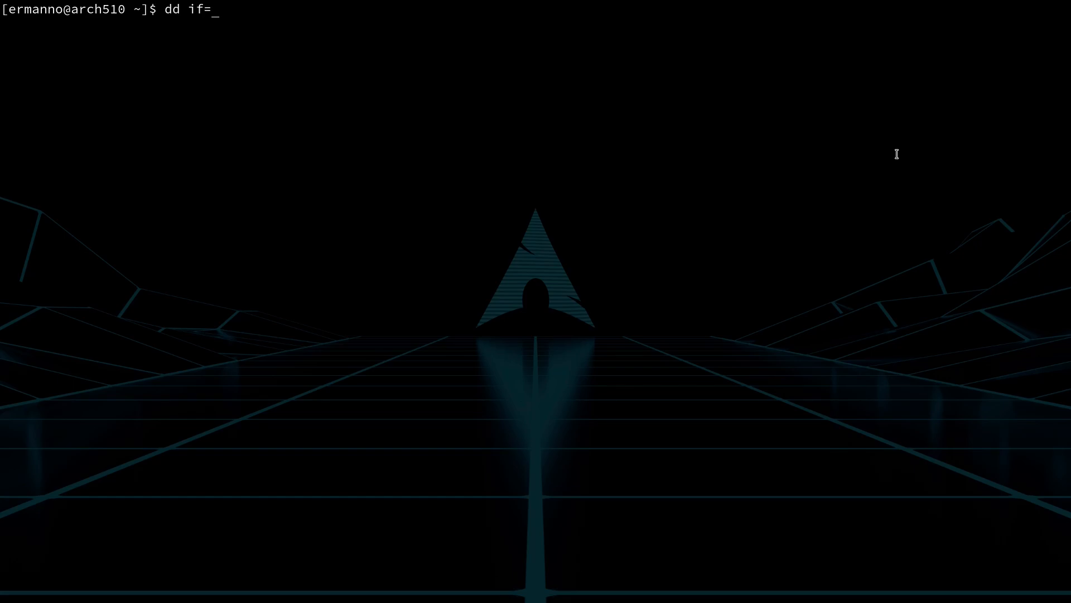
{"action": "type", "text": "/dev/"}
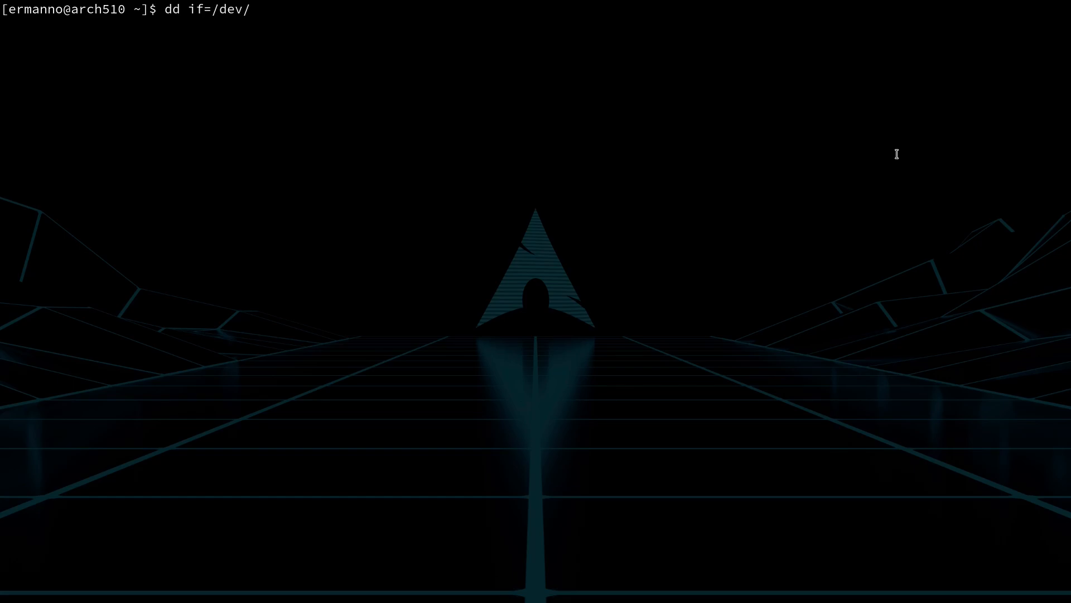
{"action": "type", "text": "zero"}
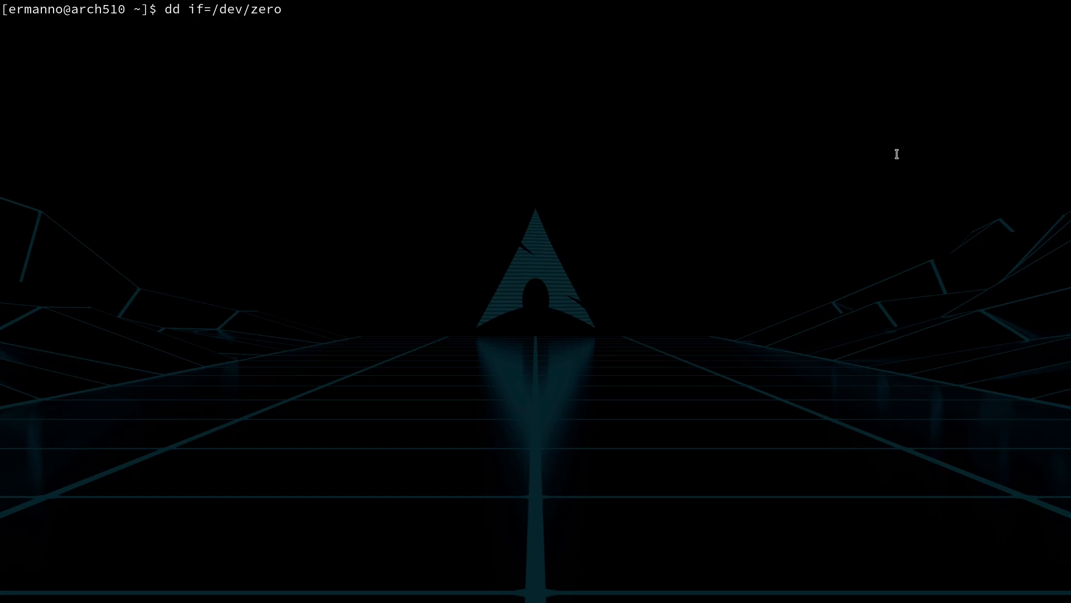
{"action": "type", "text": "&"}
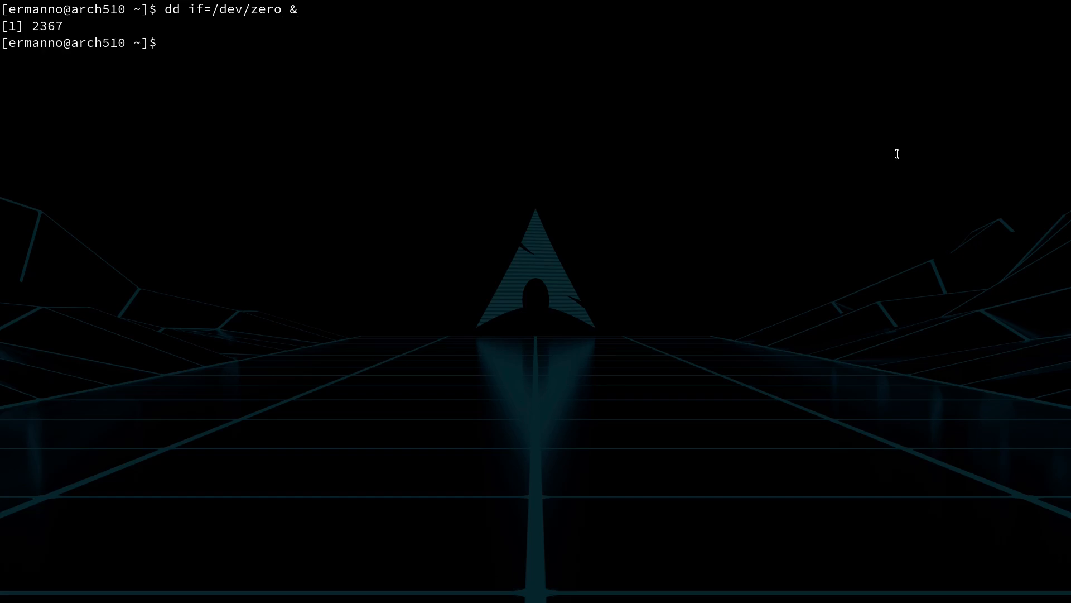
{"action": "type", "text": "top"}
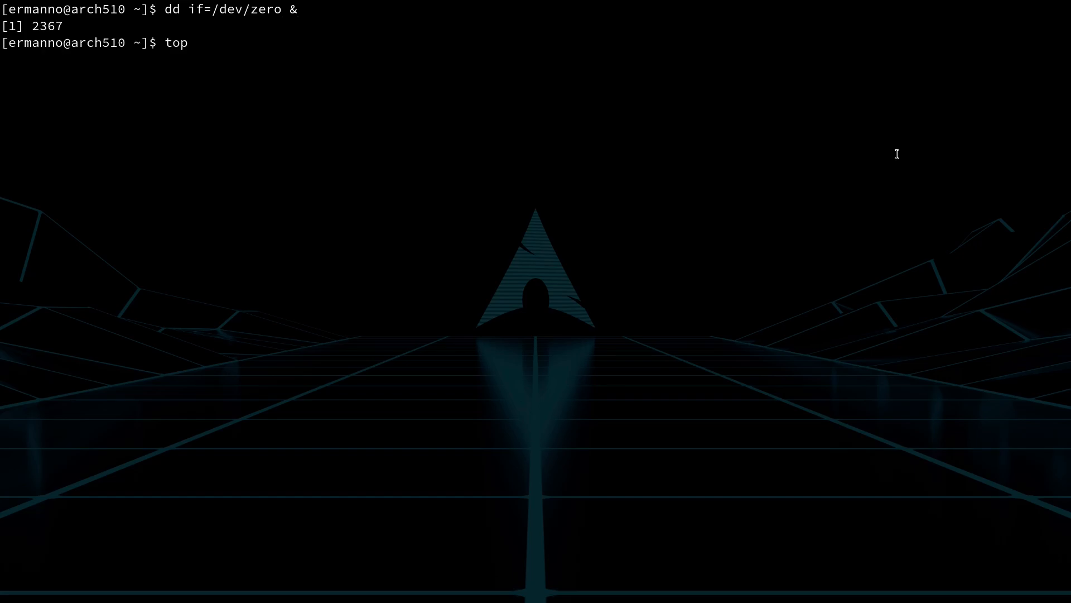
- Run top, showing dd (PID 2367) near the top at about 45% CPU
{"action": "key", "text": "Return"}
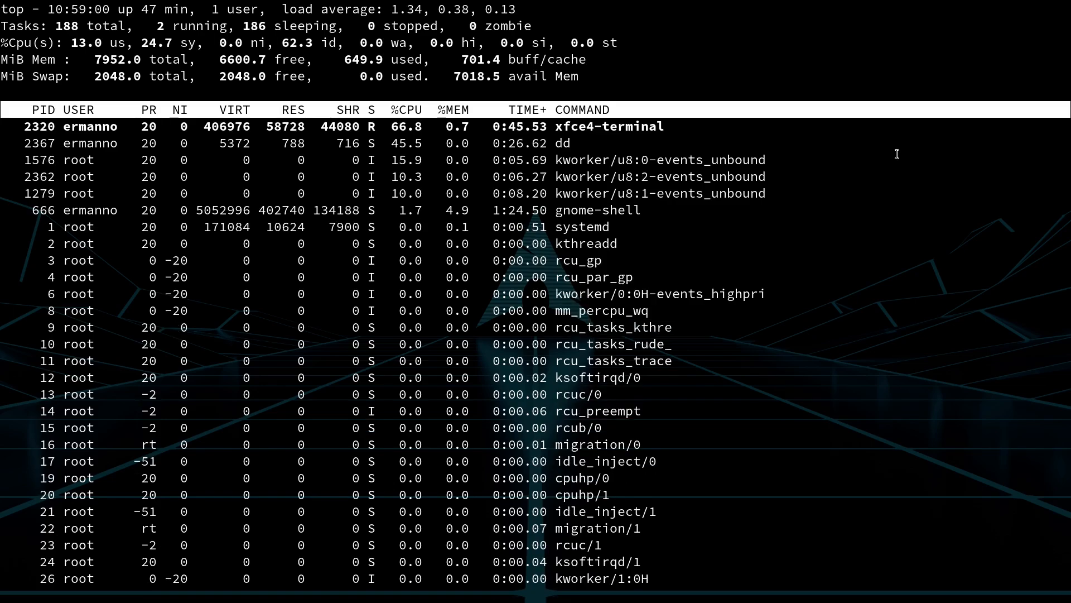
- Target dd's PID 2367 in top's kill prompt with signal 15 (SIGTERM)
{"action": "key", "text": "k"}
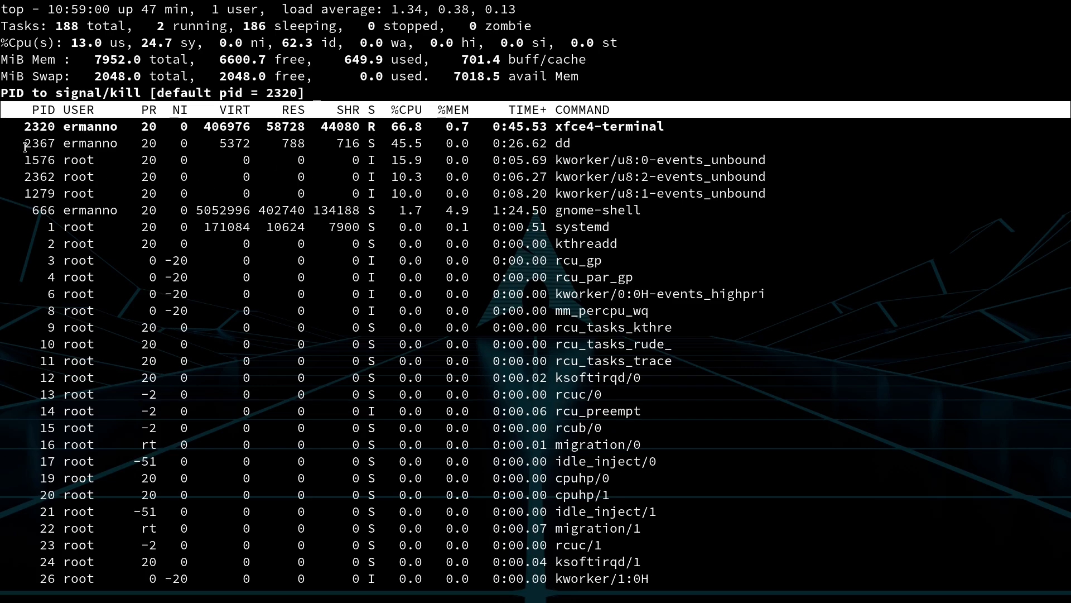
{"action": "mouse_move", "coordinate": [330, 92]}
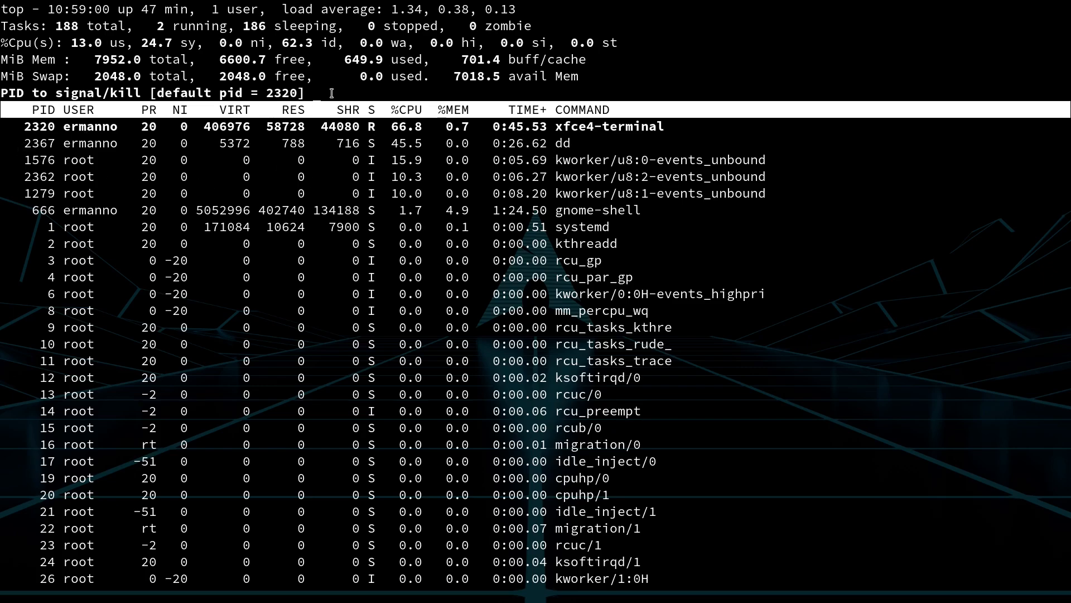
{"action": "type", "text": "2367 signal ["}
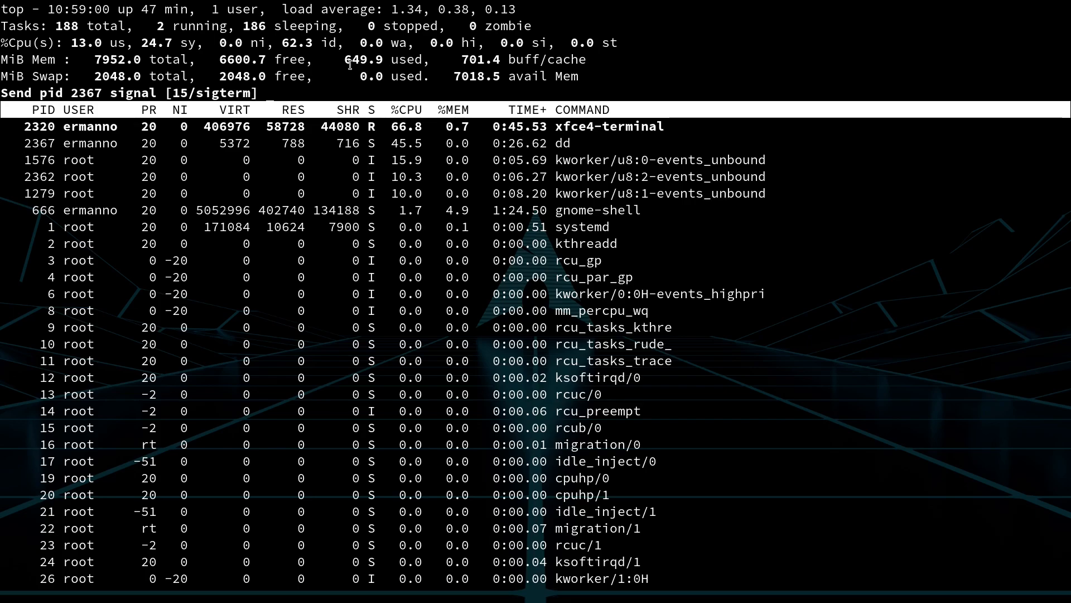
{"action": "type", "text": "15"}
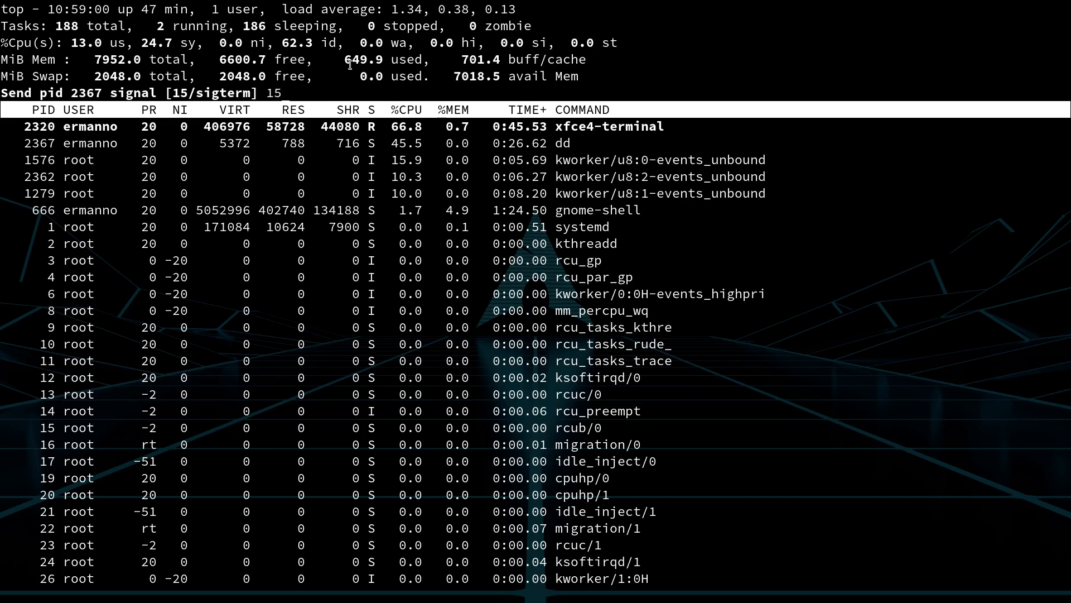